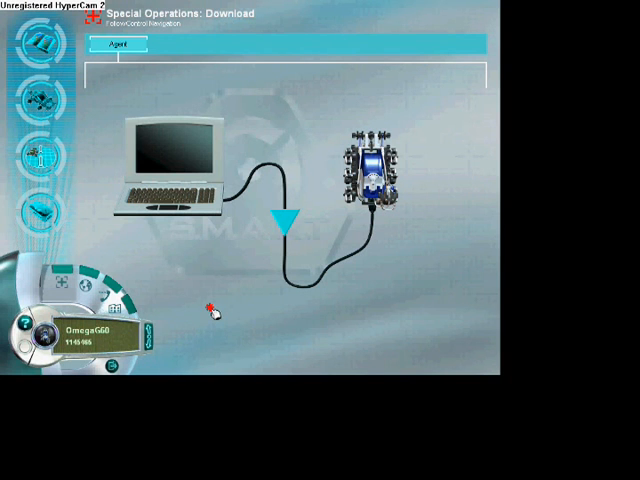
{"action": "mouse_move", "coordinate": [217, 315]}
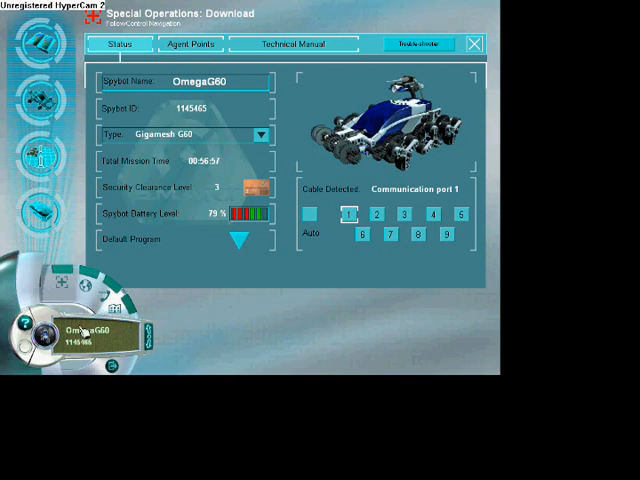
- Open Special Operations: Assignments to list the advanced agent-created operations
{"action": "left_click", "coordinate": [189, 44]}
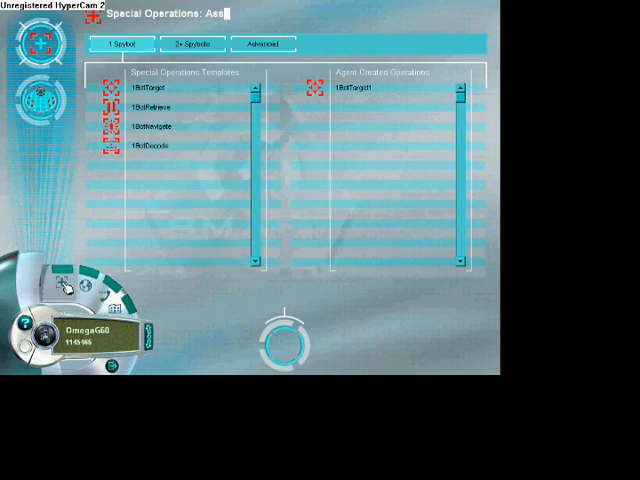
{"action": "mouse_move", "coordinate": [335, 132]}
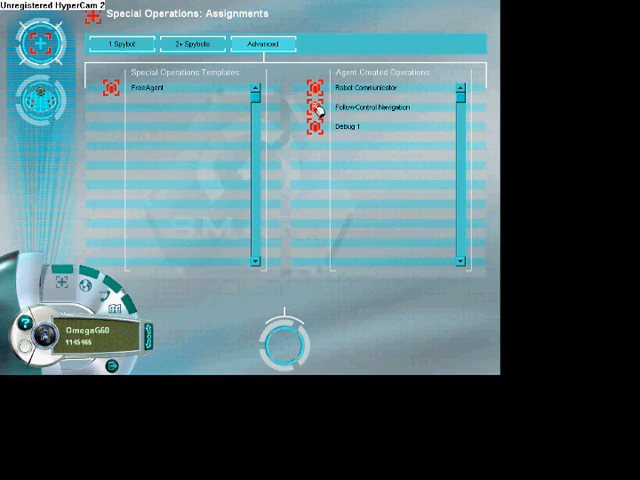
- Select and accept the FollowControl Navigation operation to view its logbook brief
{"action": "left_click", "coordinate": [380, 107]}
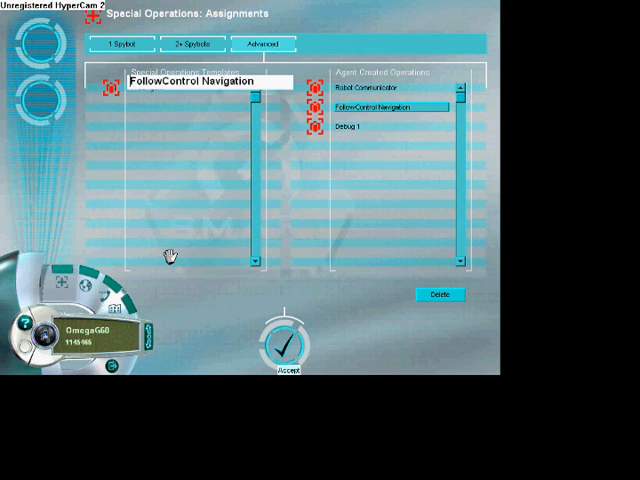
{"action": "left_click", "coordinate": [285, 345]}
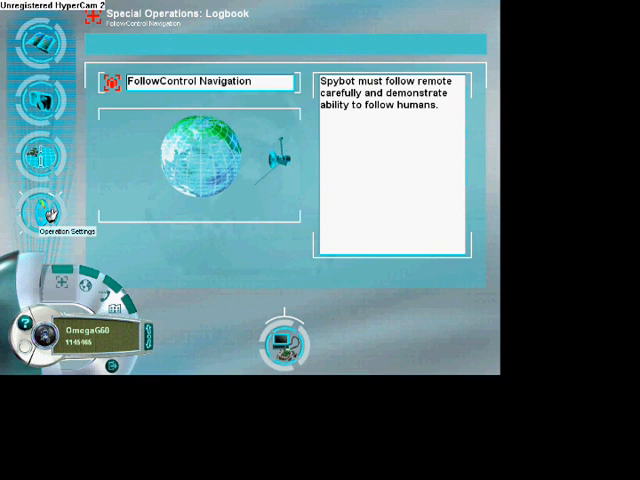
- Open Operation Settings and scroll to confirm Radar display, 1 agent, 0 rivals
{"action": "left_click", "coordinate": [44, 211]}
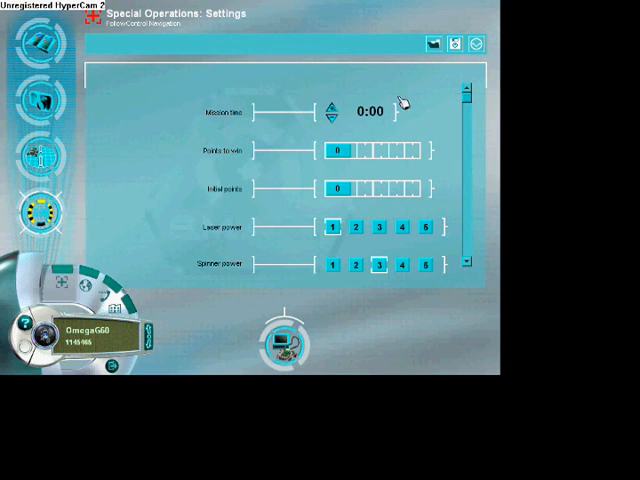
{"action": "mouse_move", "coordinate": [458, 143]}
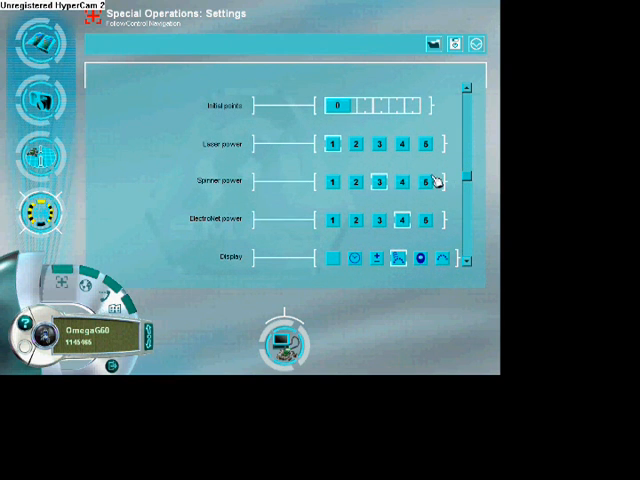
{"action": "mouse_move", "coordinate": [447, 201]}
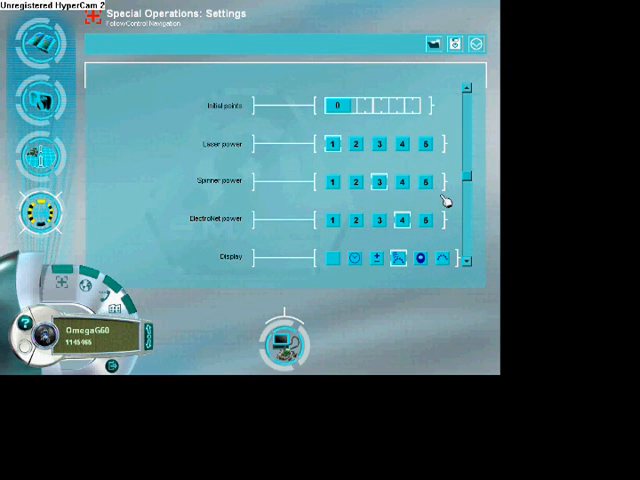
{"action": "mouse_move", "coordinate": [400, 262]}
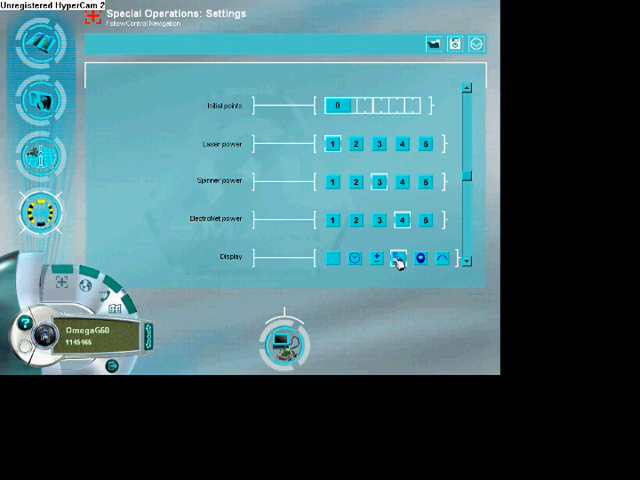
{"action": "mouse_move", "coordinate": [398, 258]}
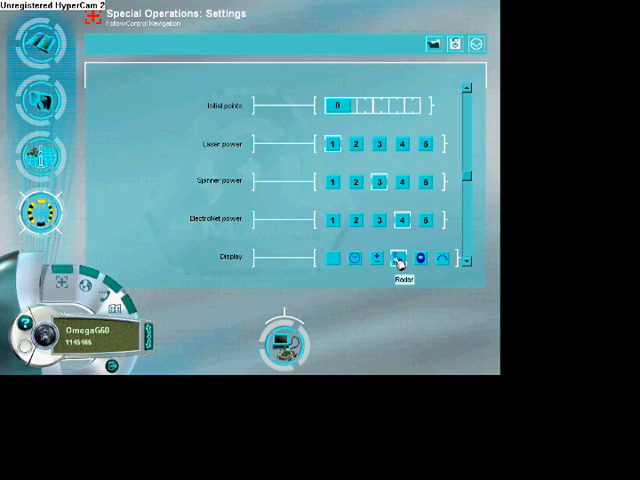
{"action": "mouse_move", "coordinate": [470, 180]}
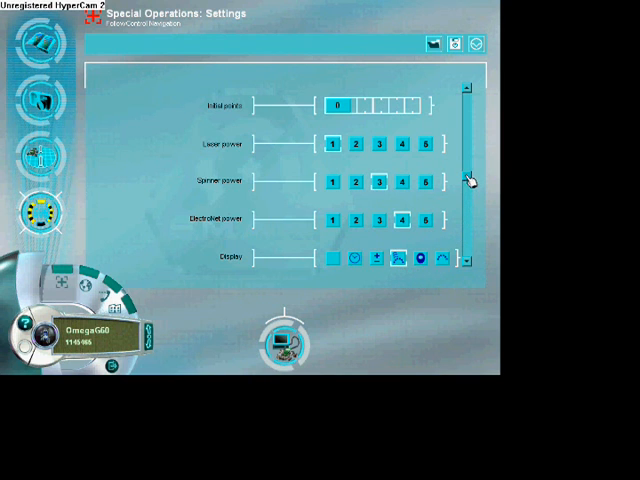
{"action": "scroll", "scroll_direction": "down", "scroll_amount": 3}
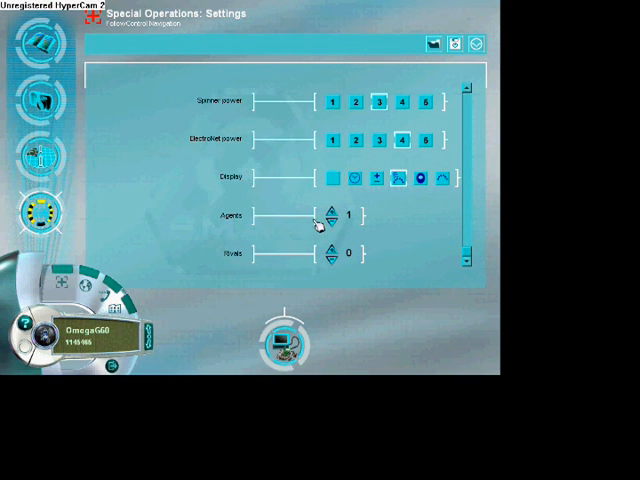
{"action": "mouse_move", "coordinate": [330, 348]}
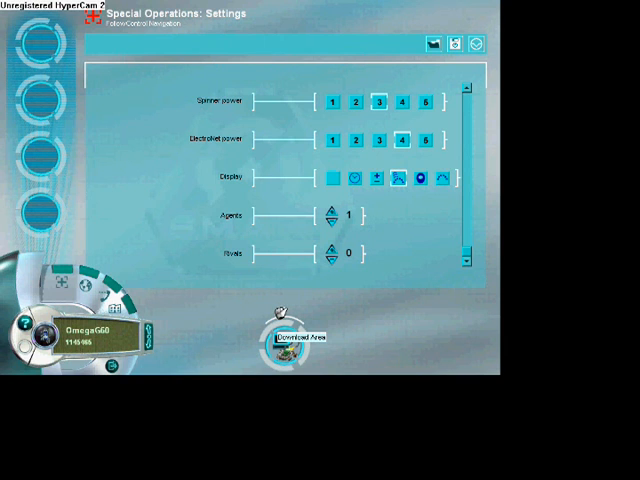
- Go to the Download Area for FollowControl Navigation
{"action": "left_click", "coordinate": [294, 336]}
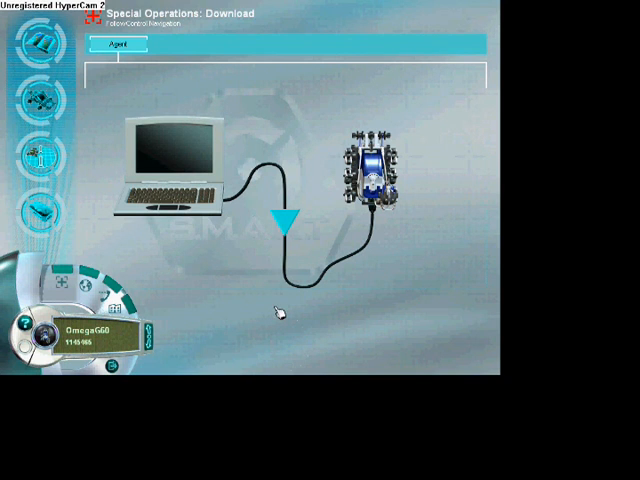
{"action": "mouse_move", "coordinate": [82, 135]}
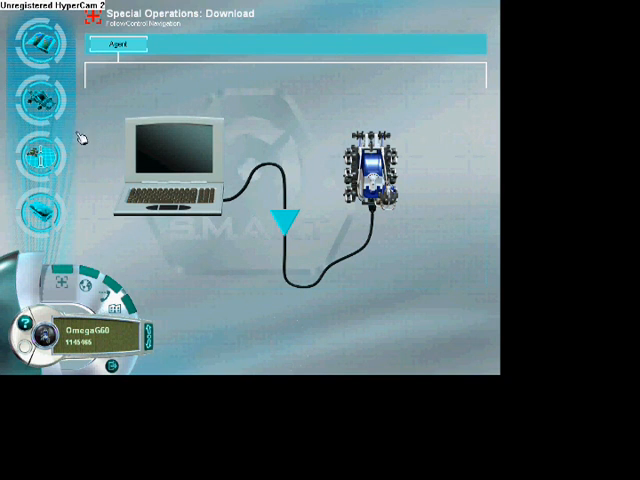
{"action": "mouse_move", "coordinate": [38, 102]}
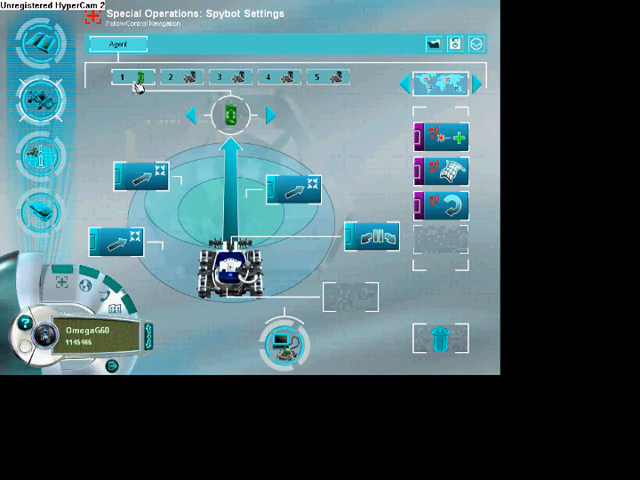
{"action": "mouse_move", "coordinate": [146, 85]}
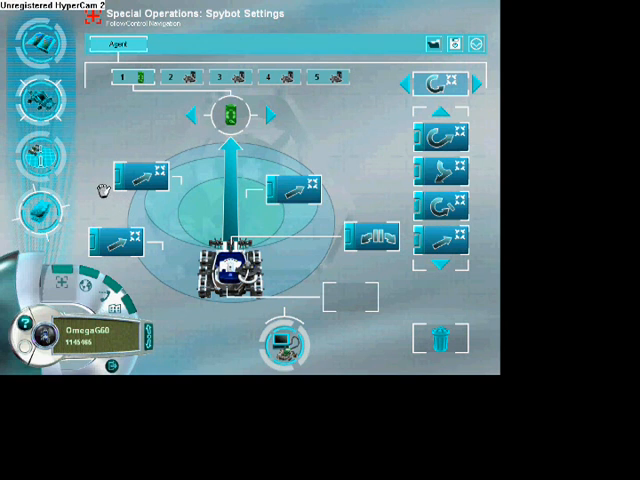
{"action": "mouse_move", "coordinate": [98, 188]}
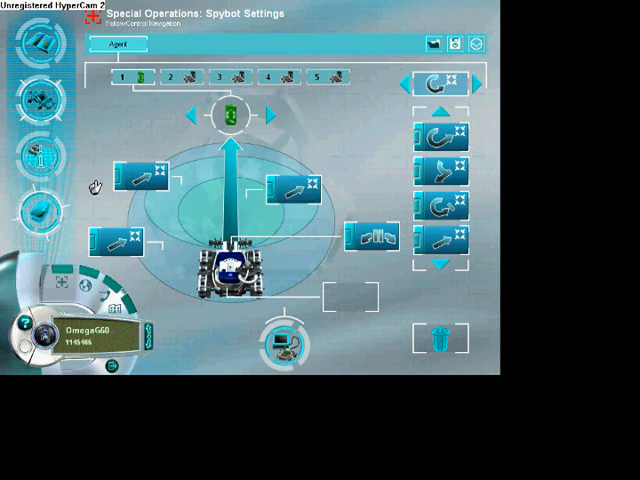
{"action": "mouse_move", "coordinate": [90, 190]}
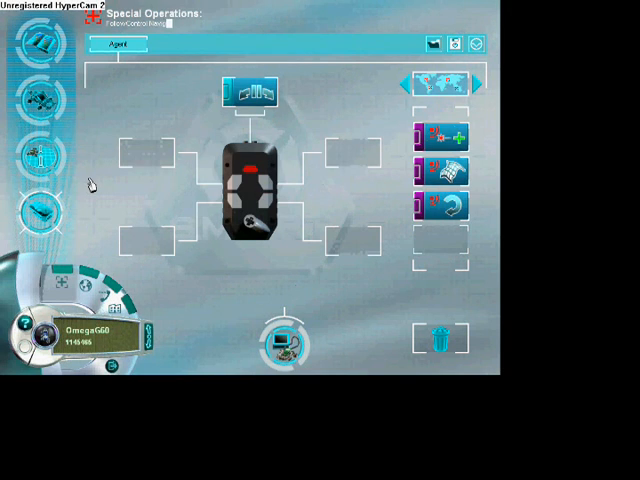
- Open Controller Settings and cycle through the remote's chip sets with the palette arrows
{"action": "left_click", "coordinate": [248, 93]}
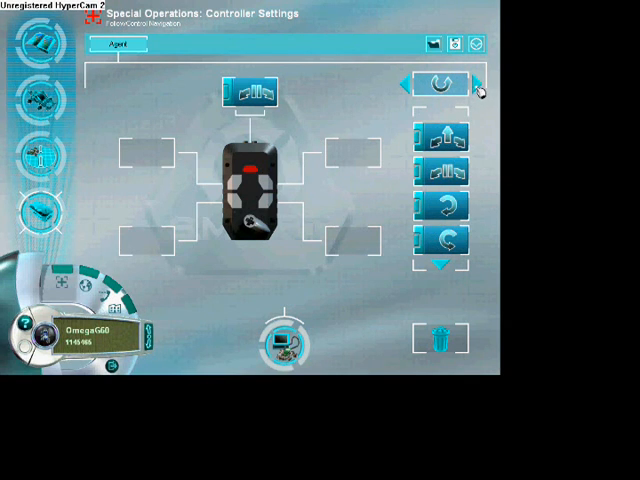
{"action": "left_click", "coordinate": [440, 85]}
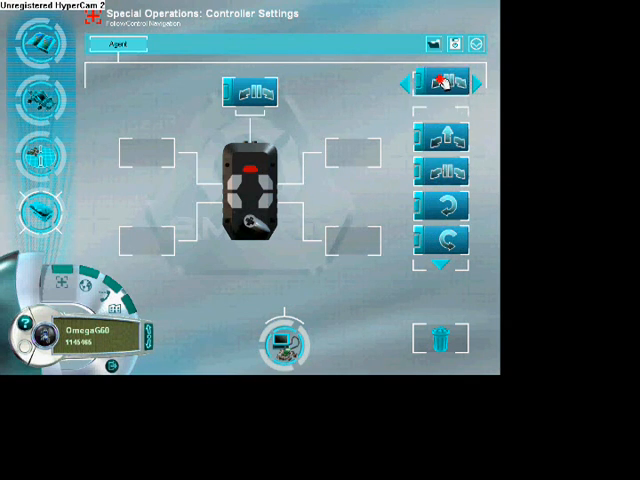
{"action": "left_click", "coordinate": [437, 85]}
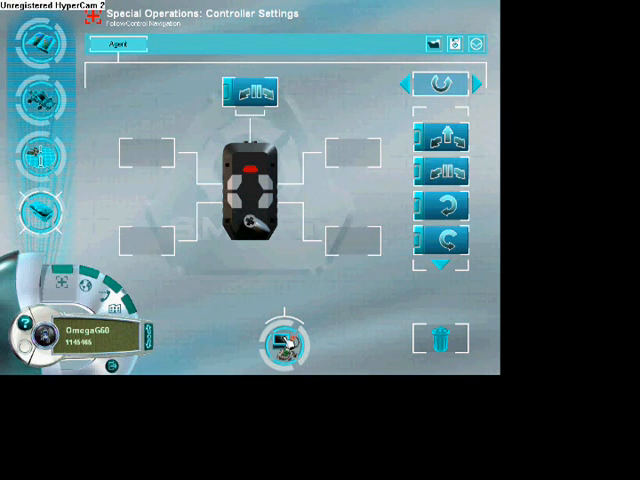
{"action": "mouse_move", "coordinate": [289, 345]}
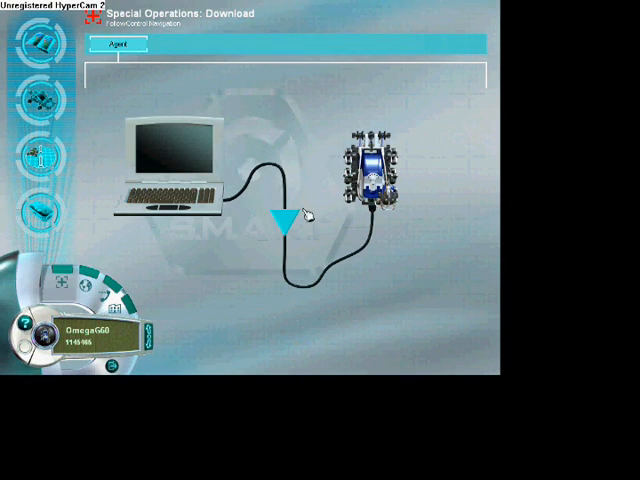
{"action": "mouse_move", "coordinate": [287, 247]}
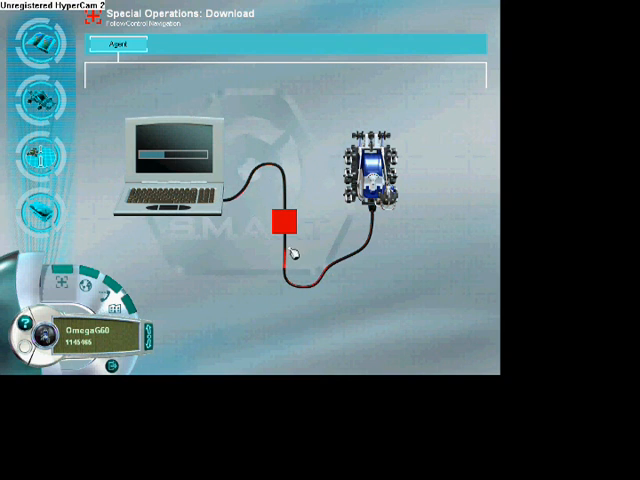
{"action": "mouse_move", "coordinate": [307, 237]}
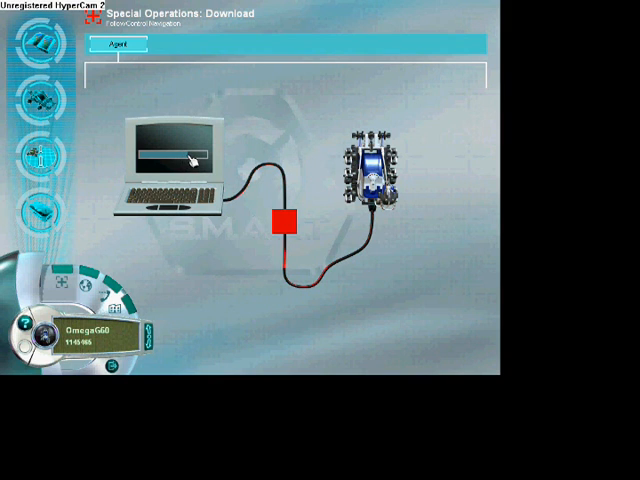
{"action": "mouse_move", "coordinate": [275, 135]}
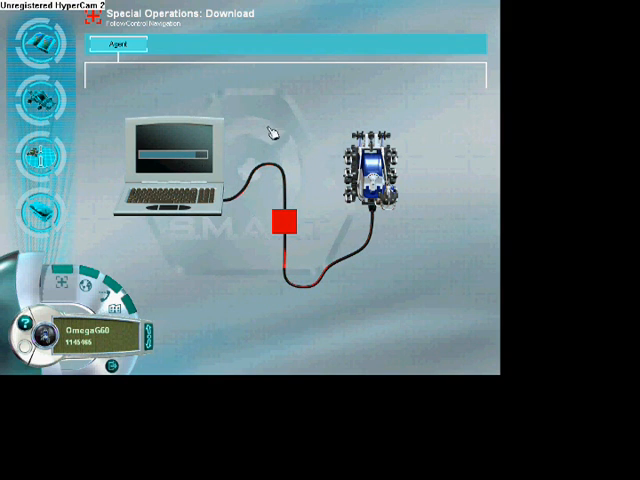
{"action": "mouse_move", "coordinate": [305, 118]}
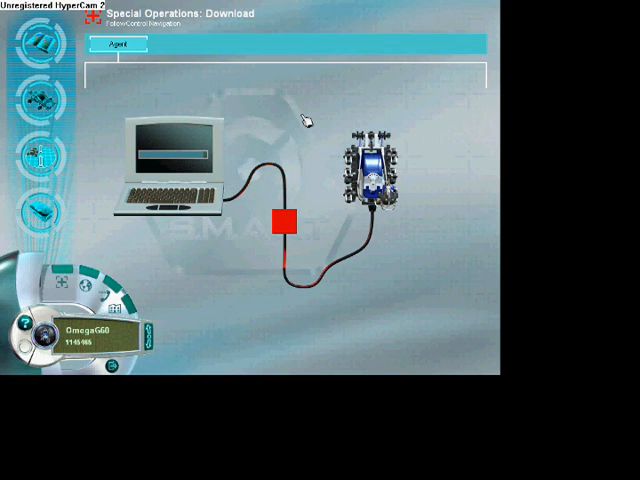
- Download the mission program to the Spybot and dismiss the success message
{"action": "left_click", "coordinate": [282, 221]}
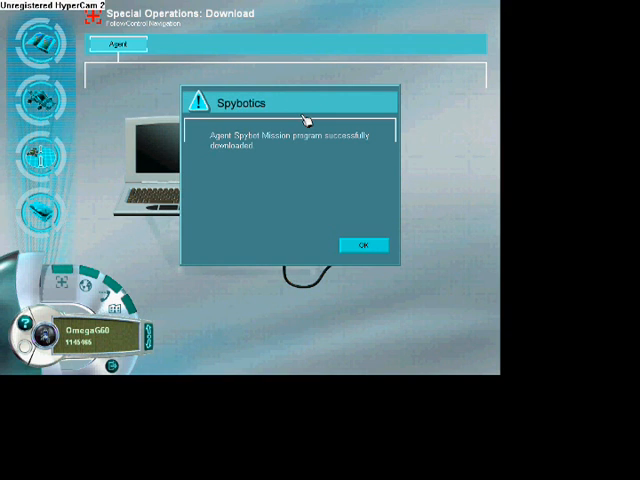
{"action": "mouse_move", "coordinate": [170, 112]}
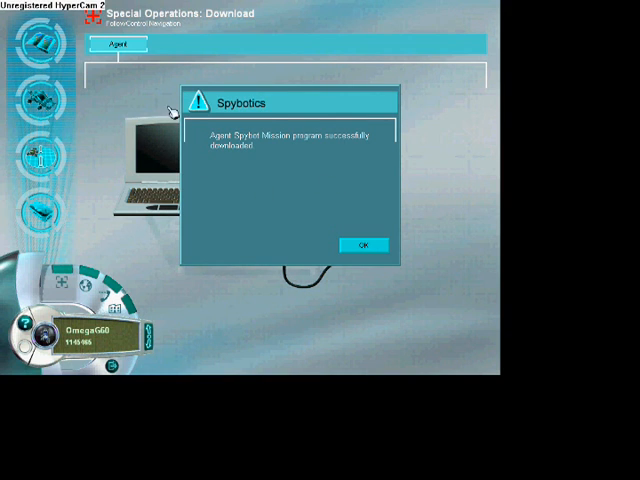
{"action": "left_click", "coordinate": [364, 245]}
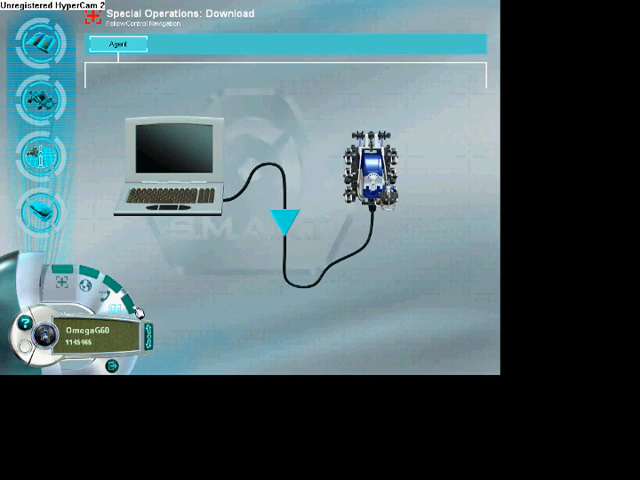